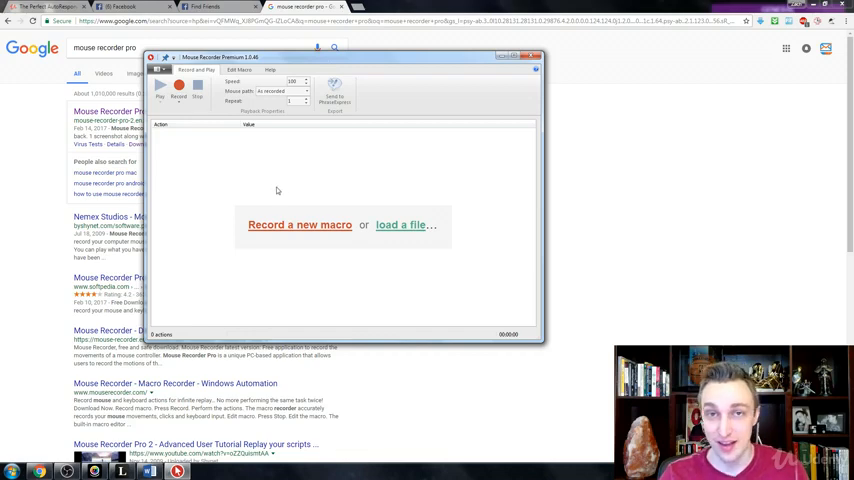
mouse_move(290, 211)
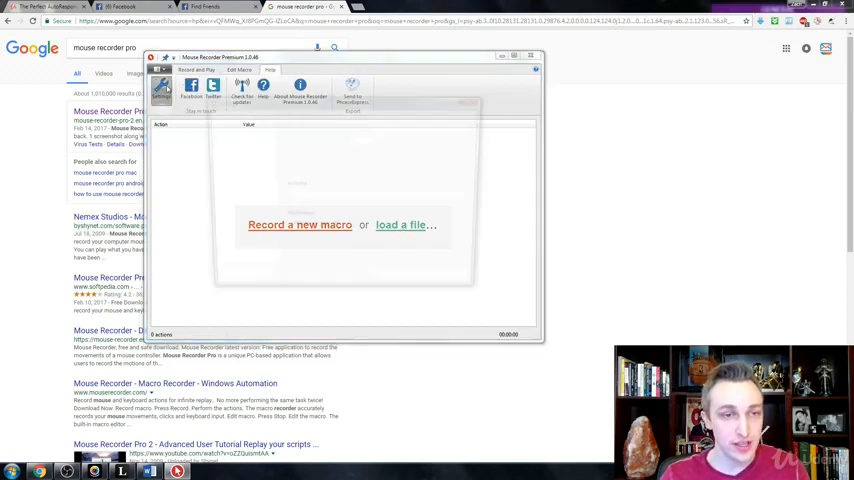
- Open Settings and view the Hotkeys page for record, new recording and play shortcuts
click(160, 87)
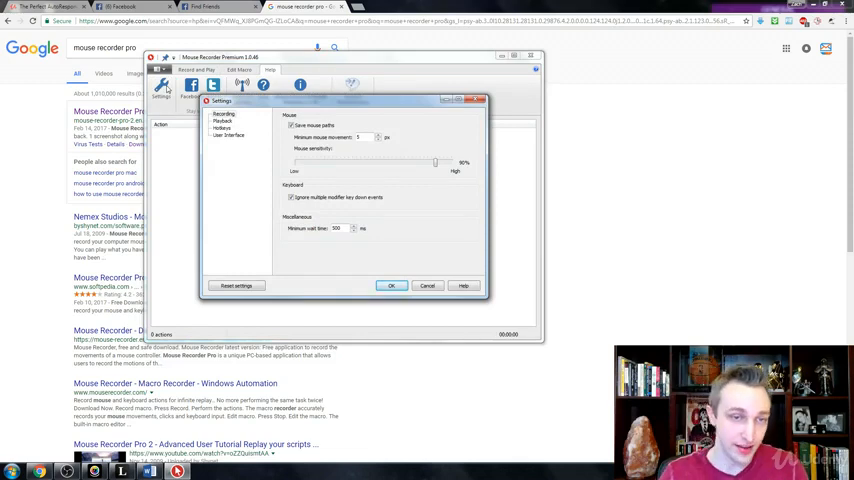
click(222, 128)
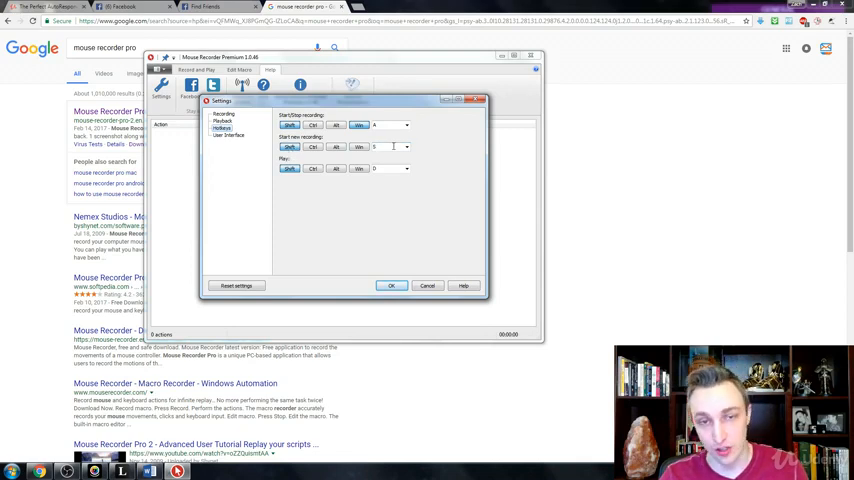
mouse_move(412, 238)
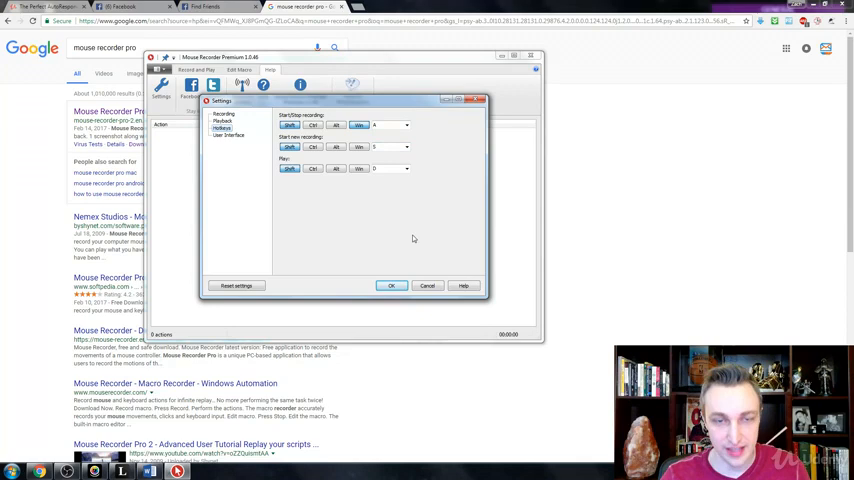
- Confirm the Settings dialog with OK to return to the empty macro list
click(391, 286)
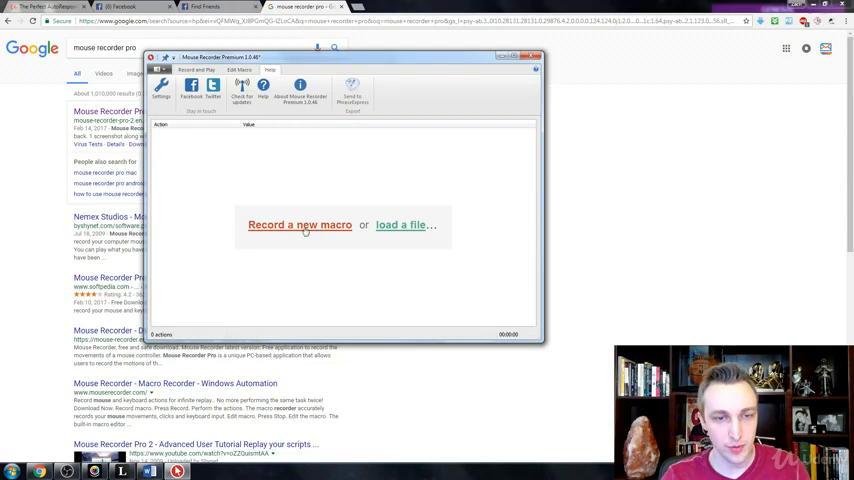
- Record a macro scrolling the Google results and clicking Next to later pages
click(300, 224)
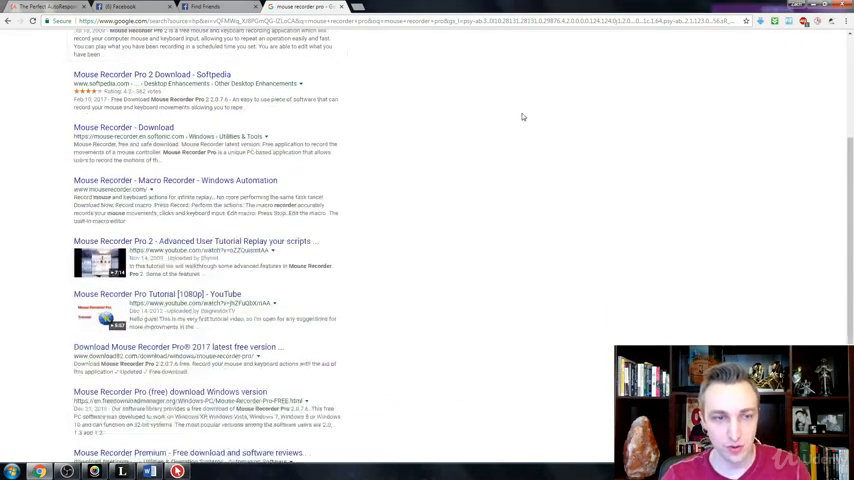
scroll(down, 3)
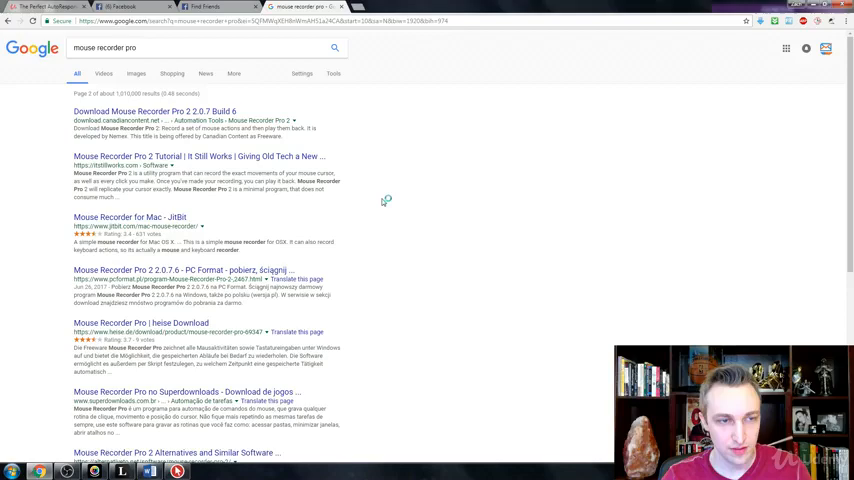
scroll(down, 3)
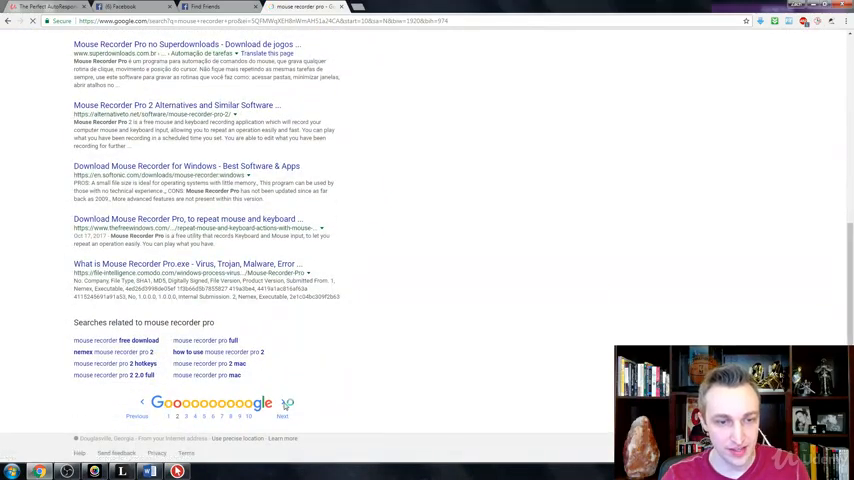
click(283, 416)
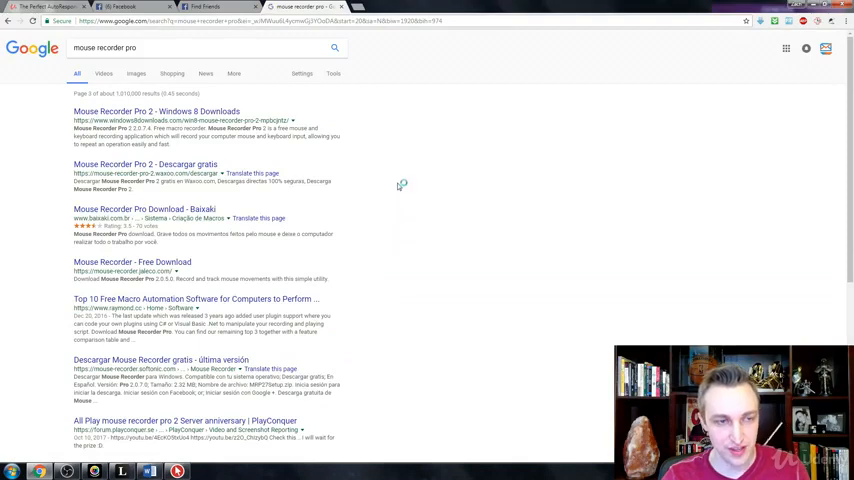
scroll(down, 3)
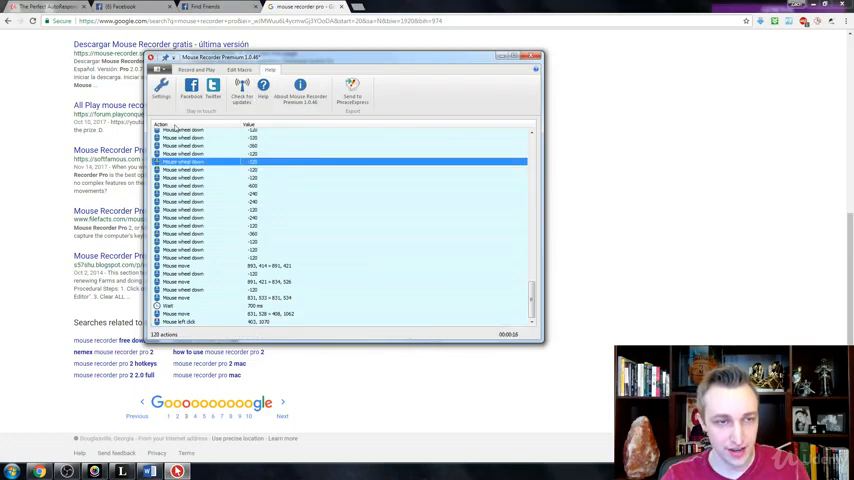
click(197, 70)
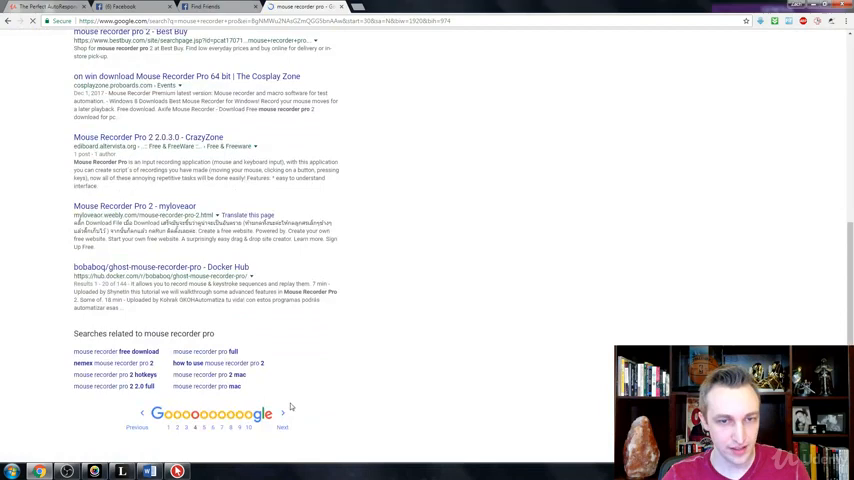
- Scroll the Google results while the macro replays its page-advancing clicks
scroll(down, 3)
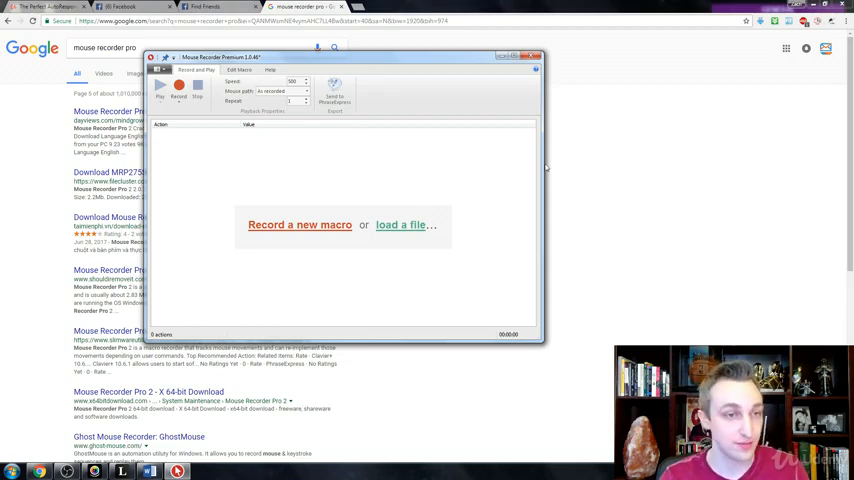
mouse_move(436, 150)
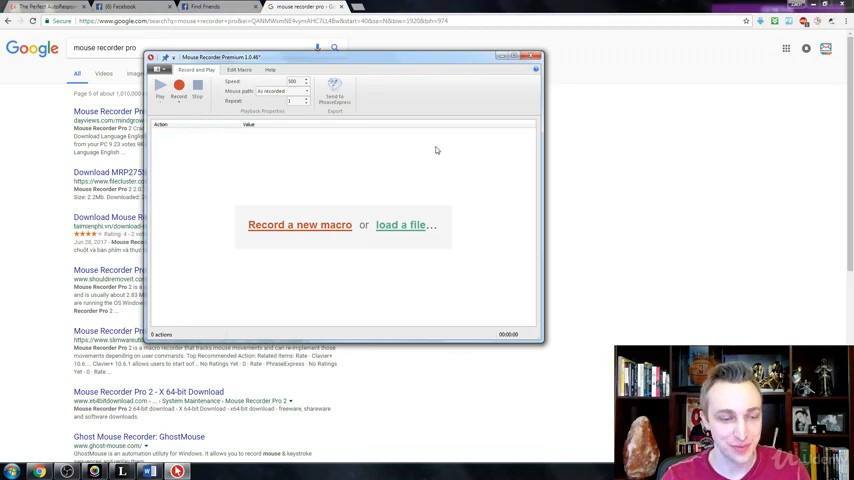